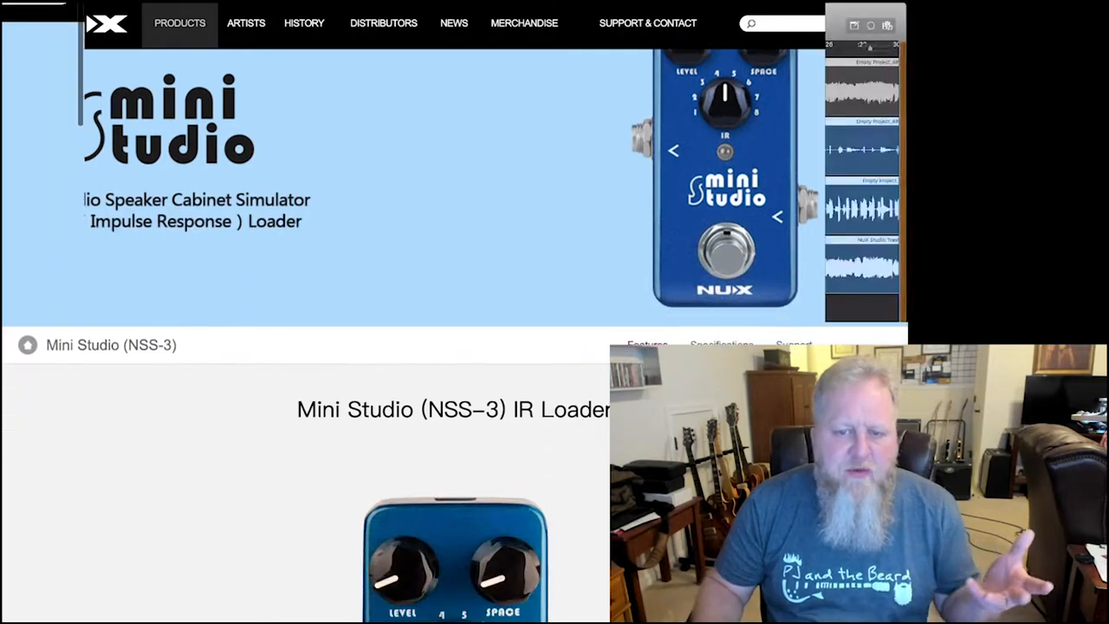
Step: Scroll the NUX Mini Studio page past the speaker cabinet list to the Multi-Purpose recording setup diagram
scroll(down, 3)
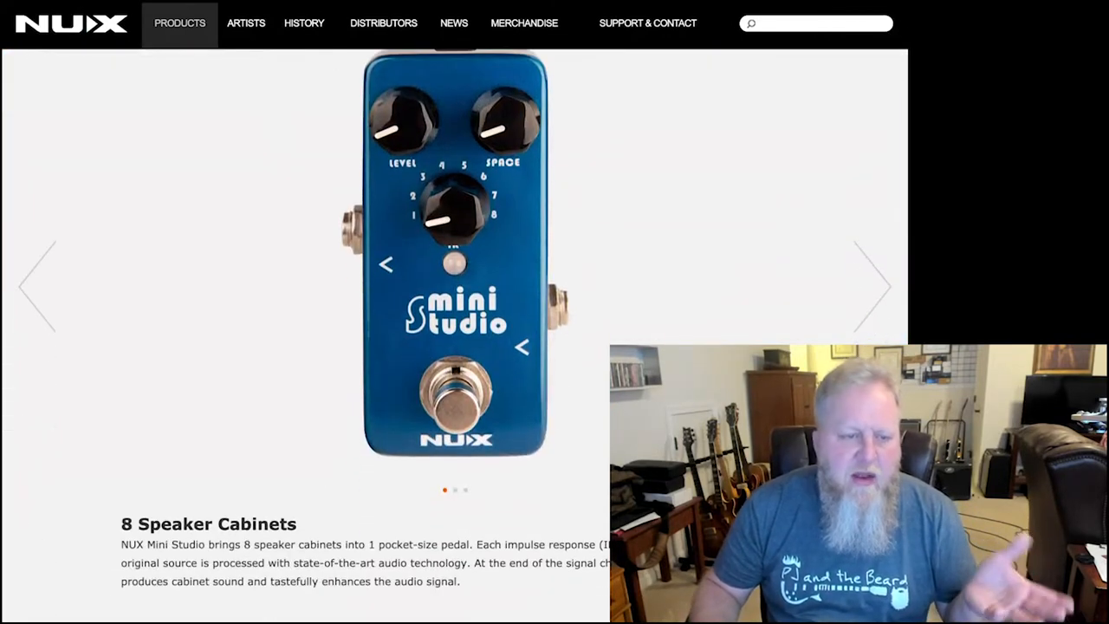
scroll(down, 3)
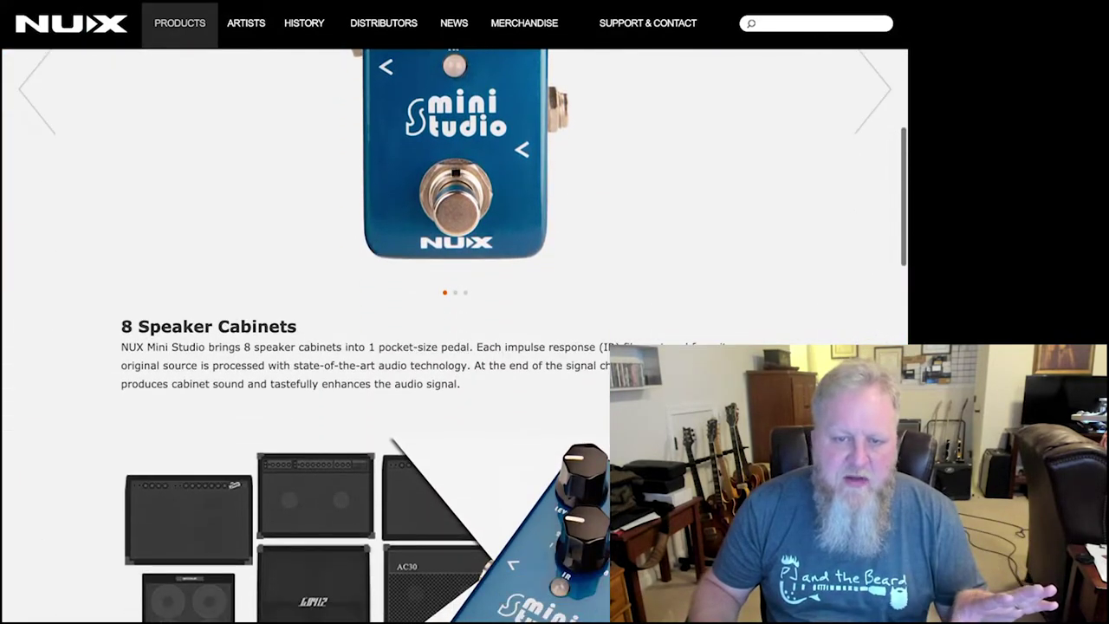
scroll(down, 3)
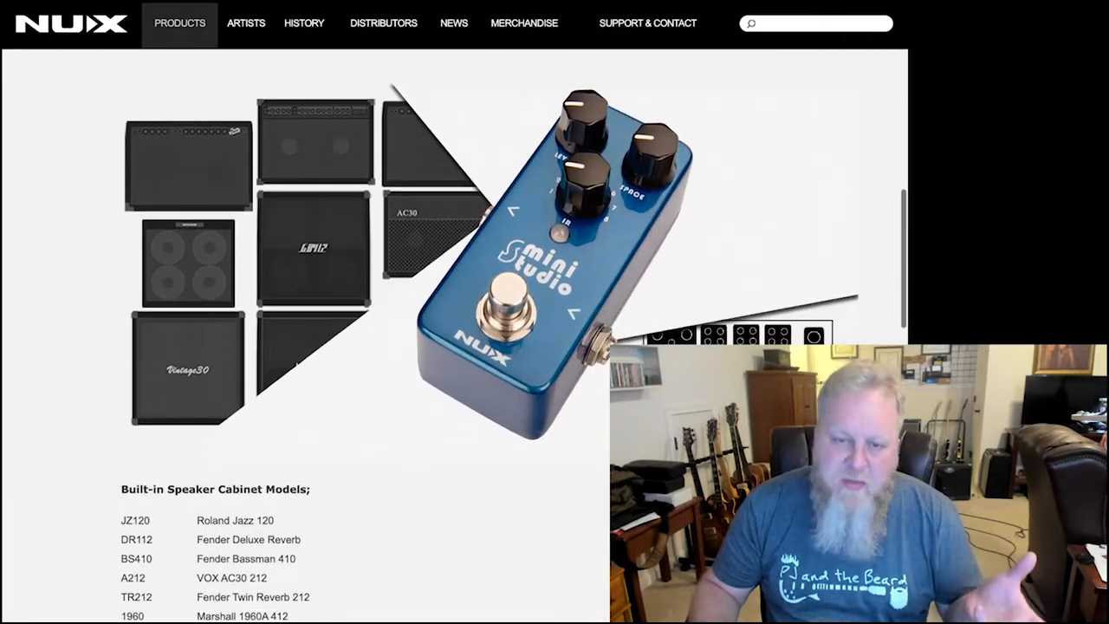
scroll(down, 3)
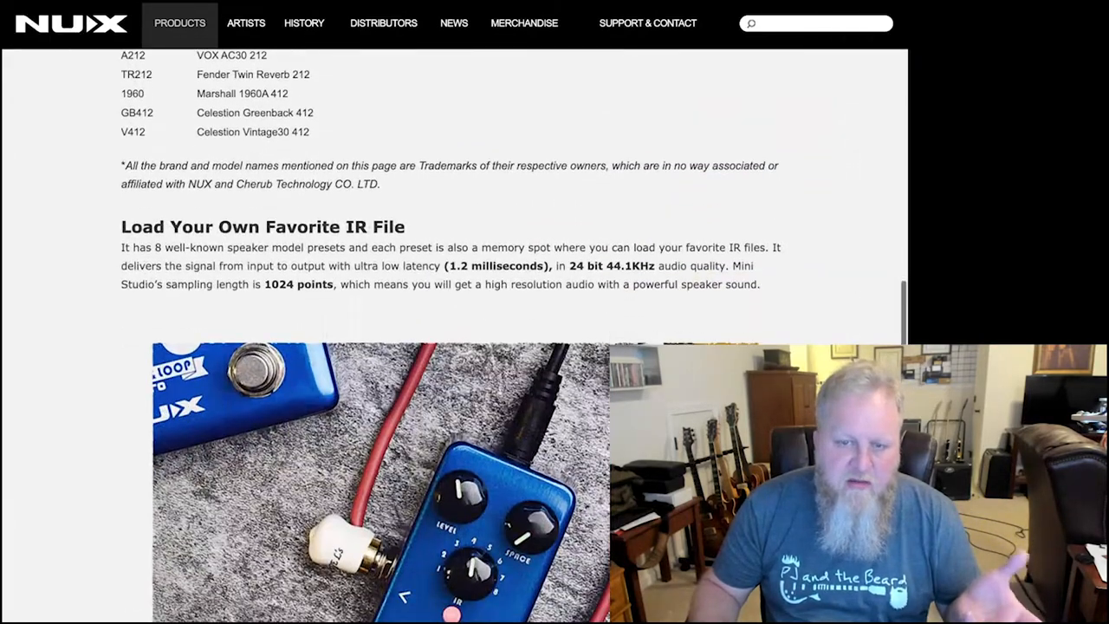
scroll(down, 3)
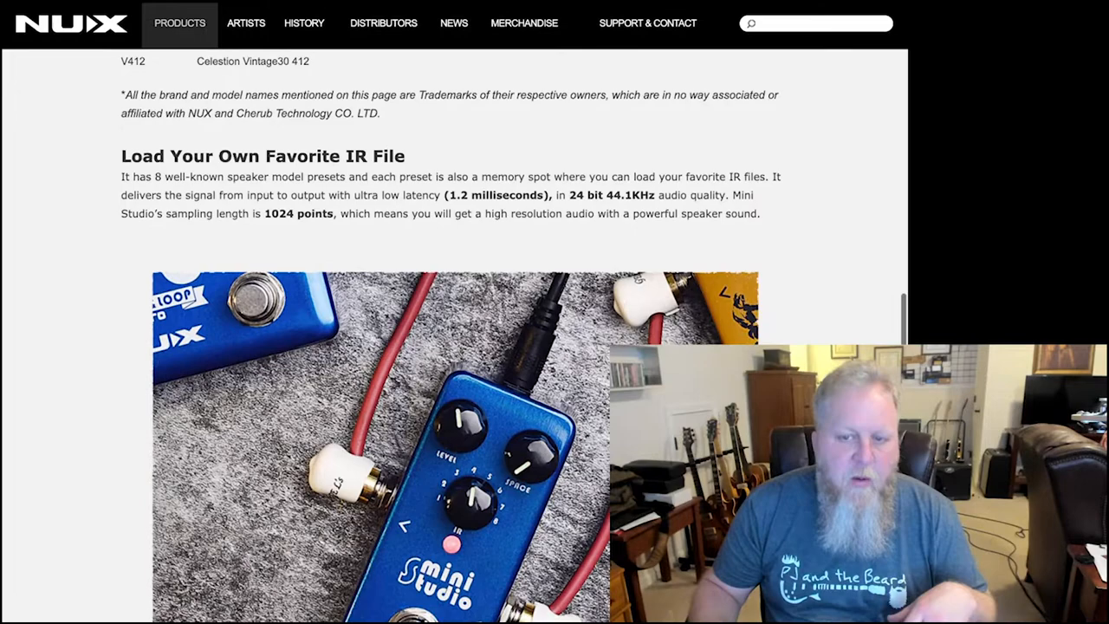
scroll(down, 3)
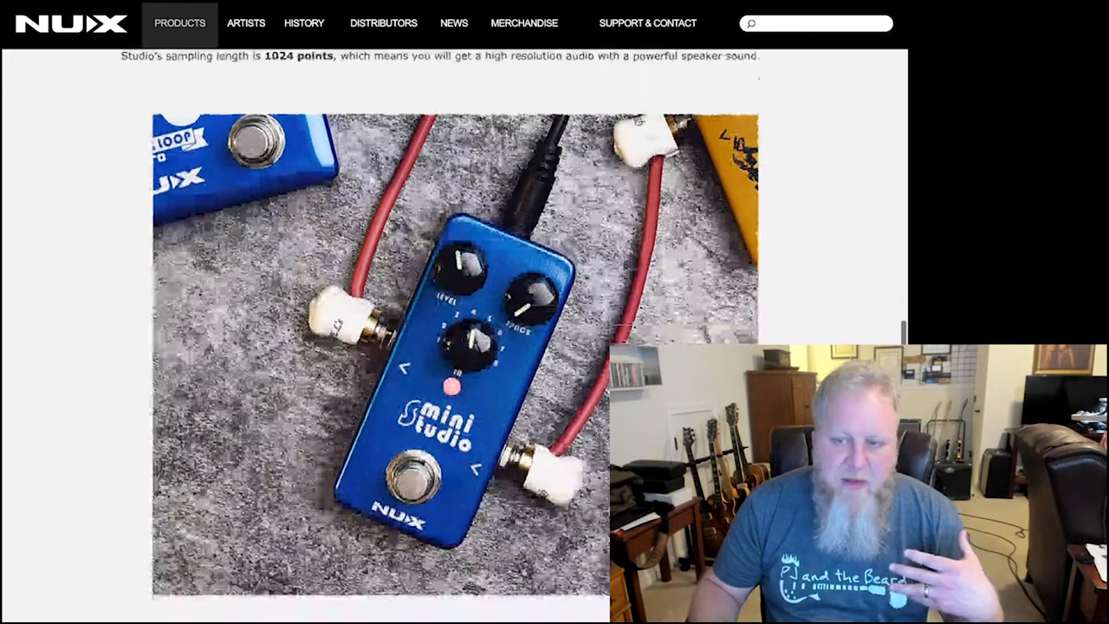
scroll(down, 3)
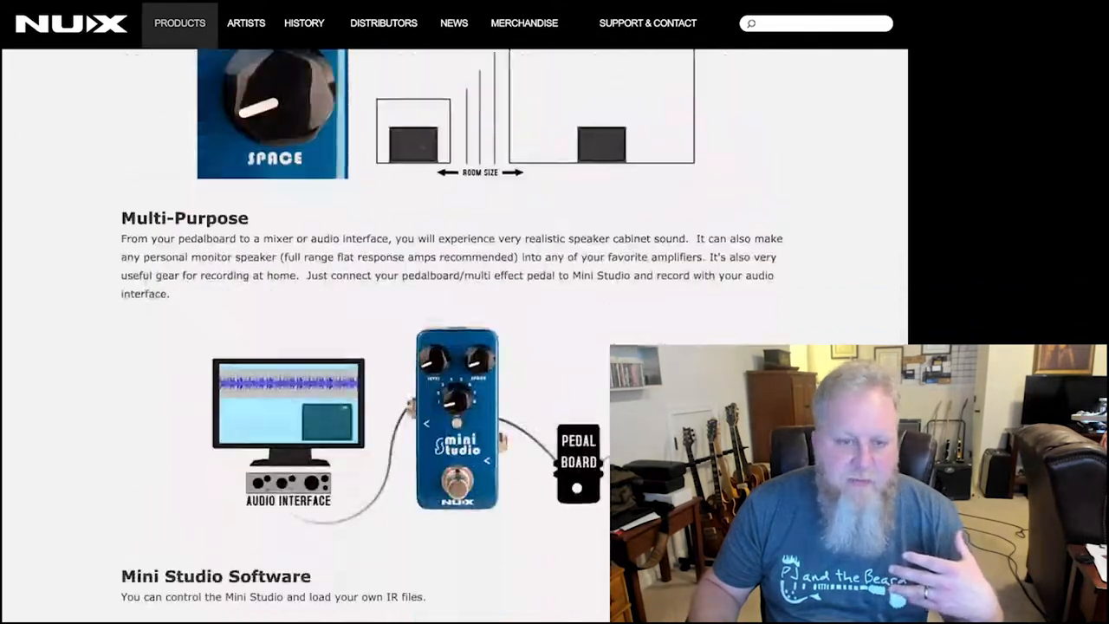
scroll(down, 3)
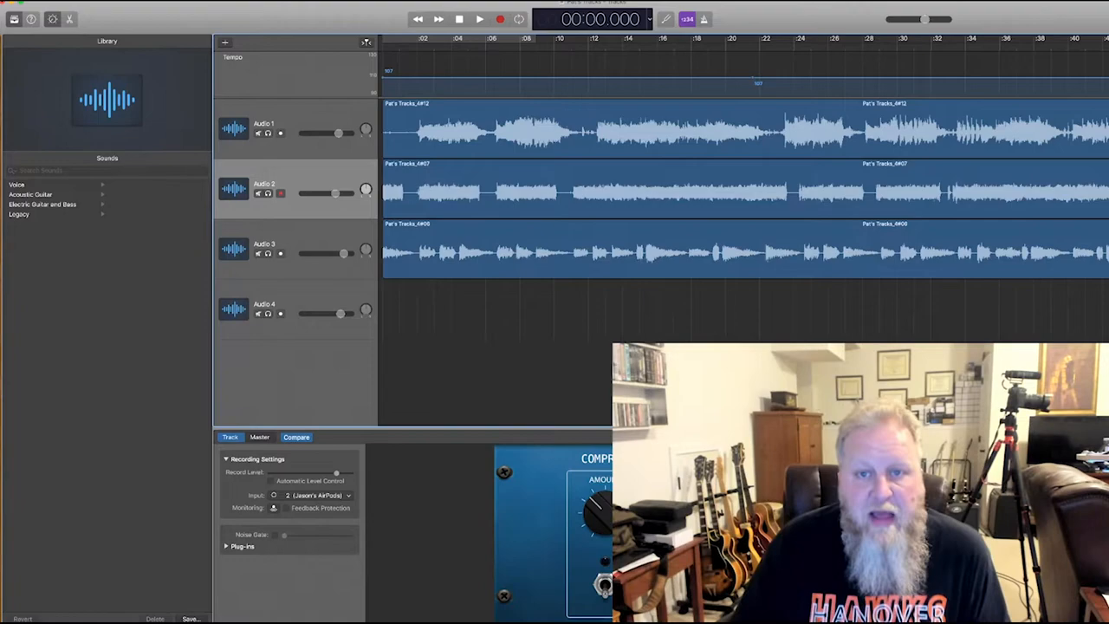
click(267, 314)
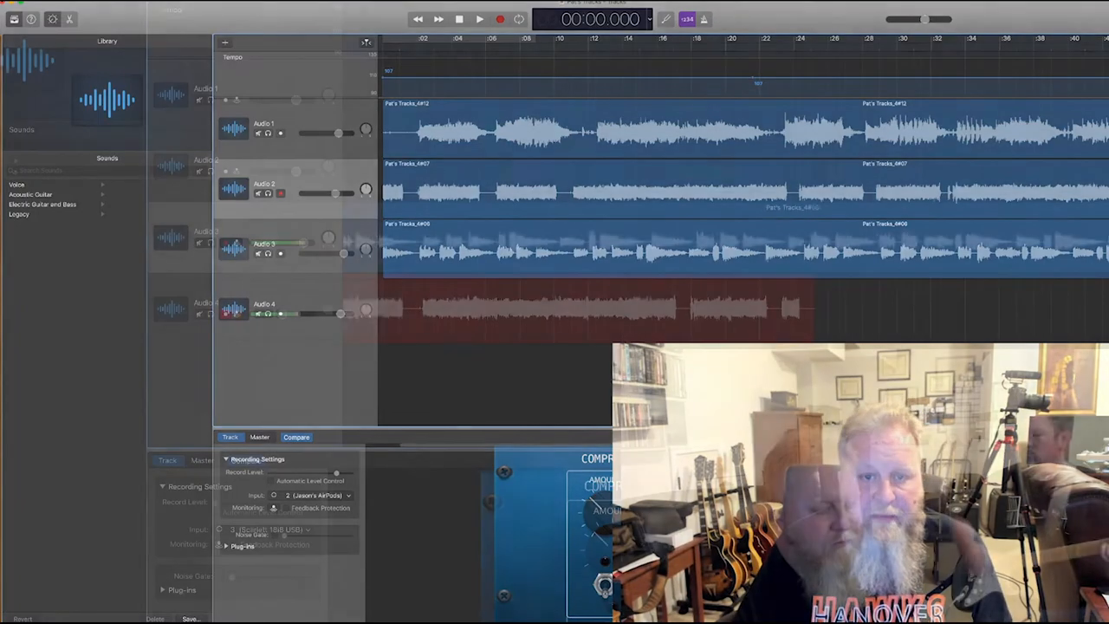